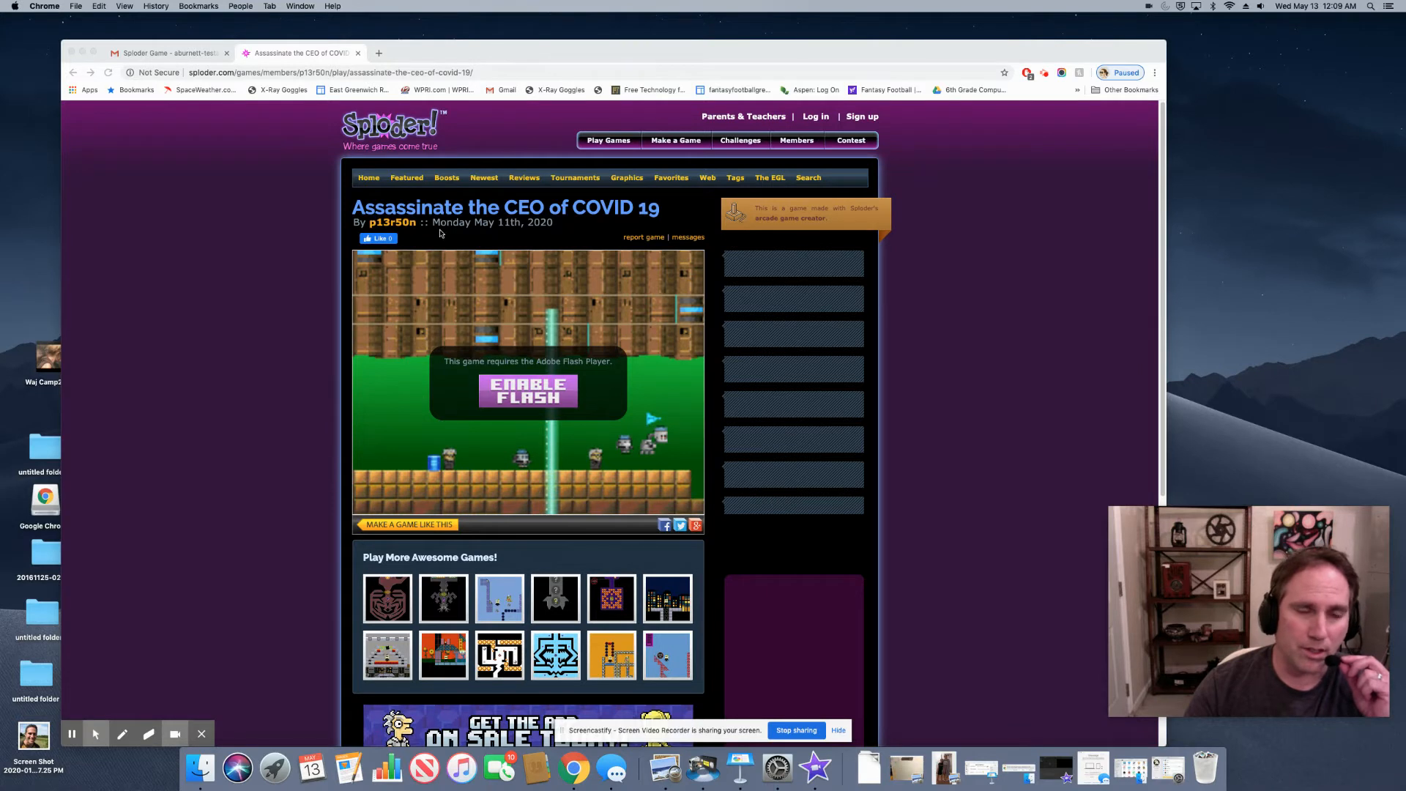
{"action": "mouse_move", "coordinate": [651, 227]}
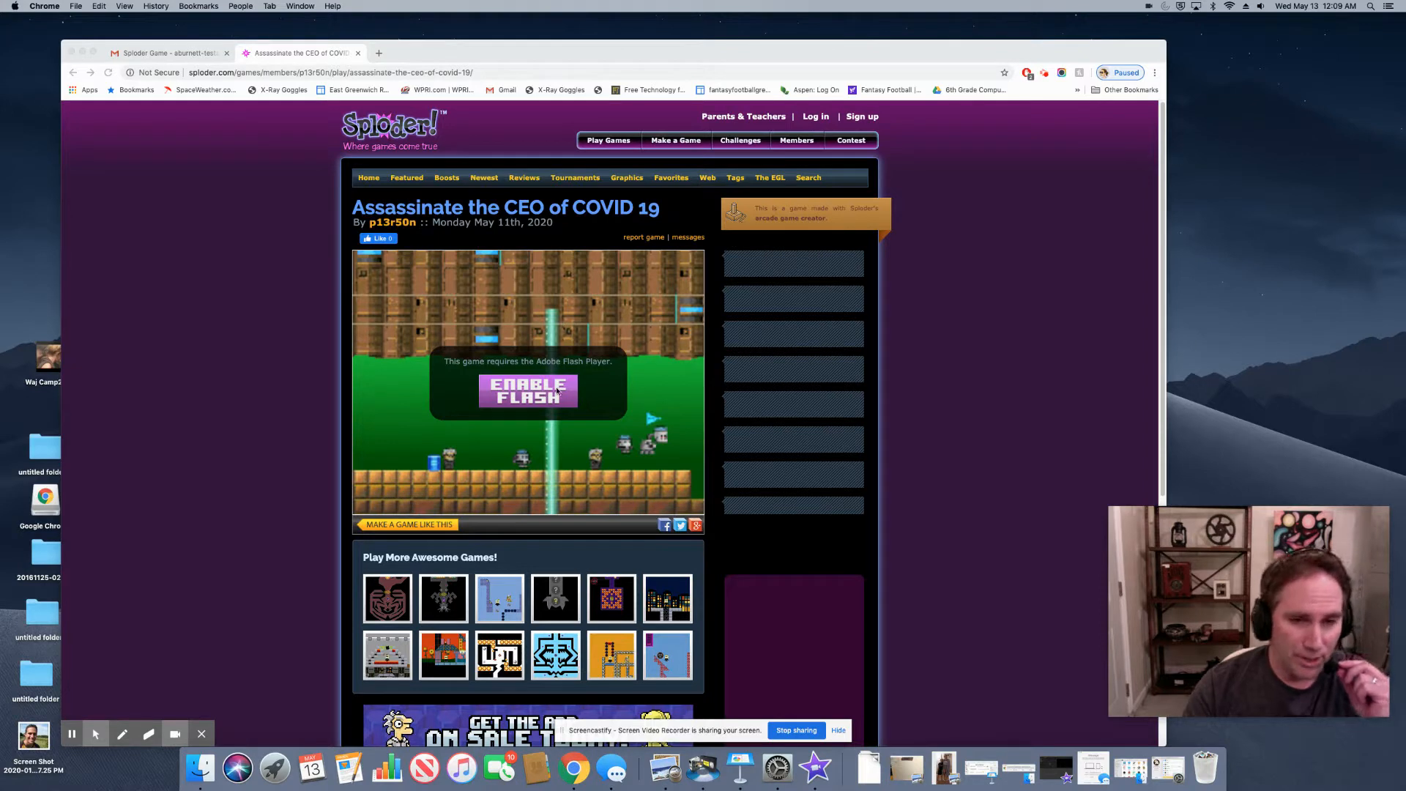
{"action": "mouse_move", "coordinate": [304, 151]}
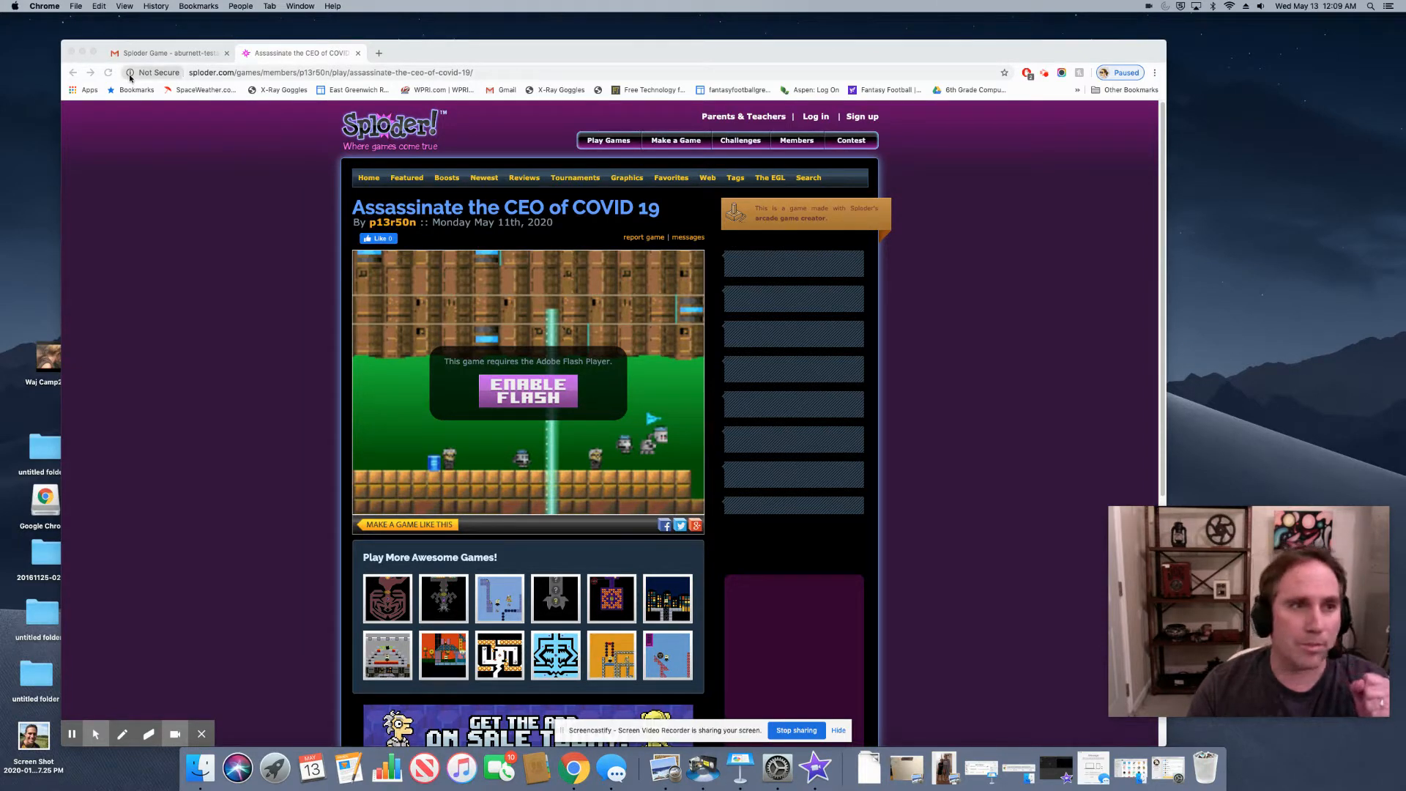
Allow Flash for the Sploder site via the Not Secure badge's site settings.
{"action": "left_click", "coordinate": [131, 73]}
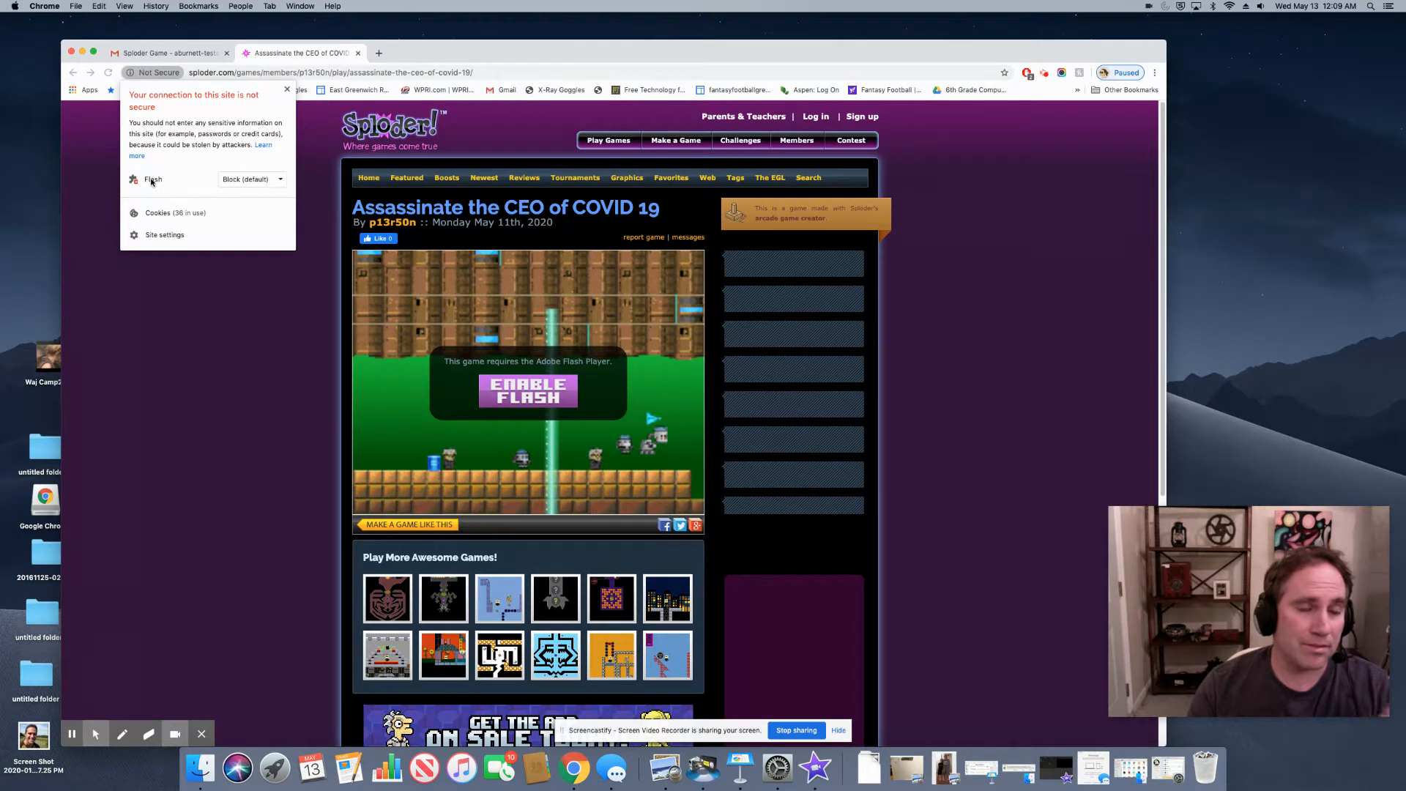
{"action": "left_click", "coordinate": [252, 179]}
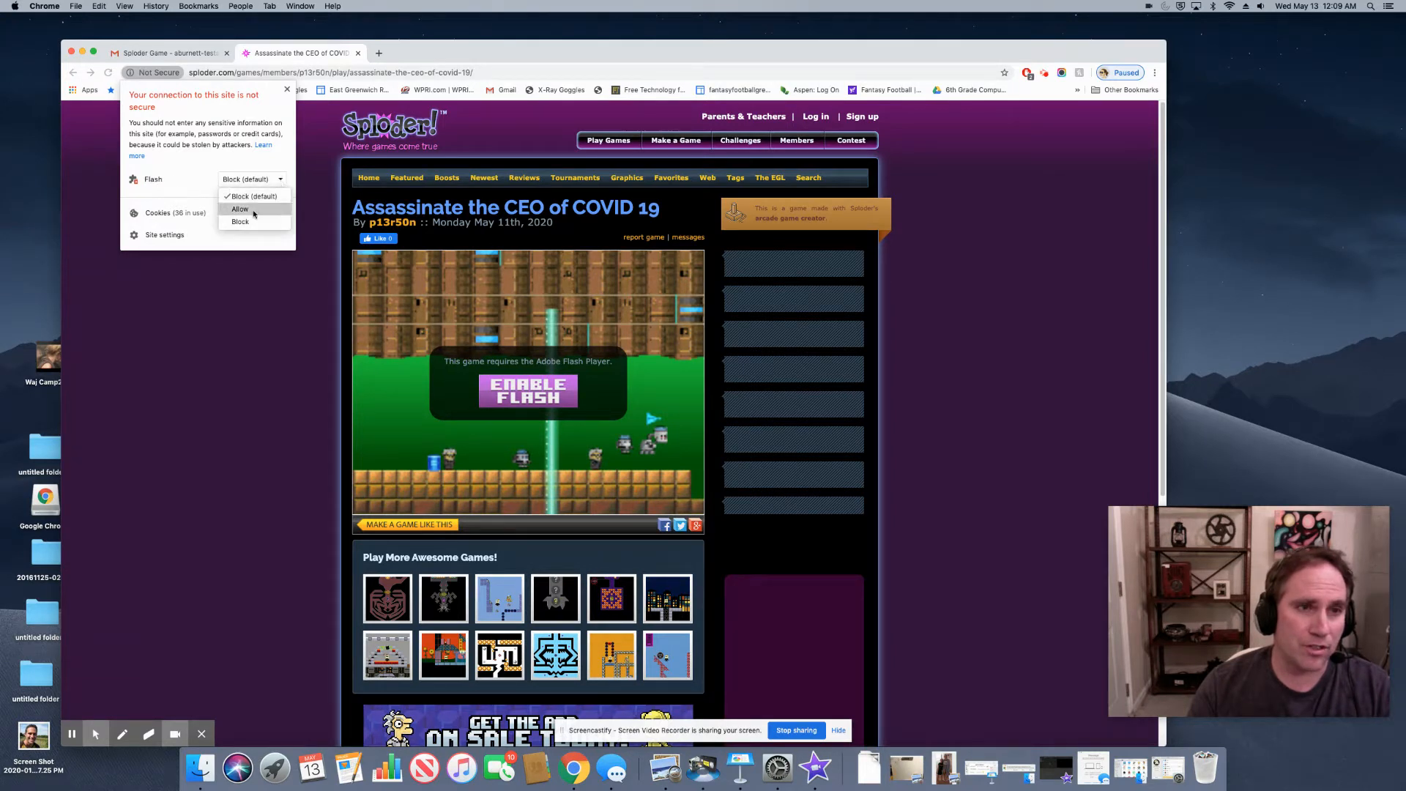
{"action": "left_click", "coordinate": [240, 208]}
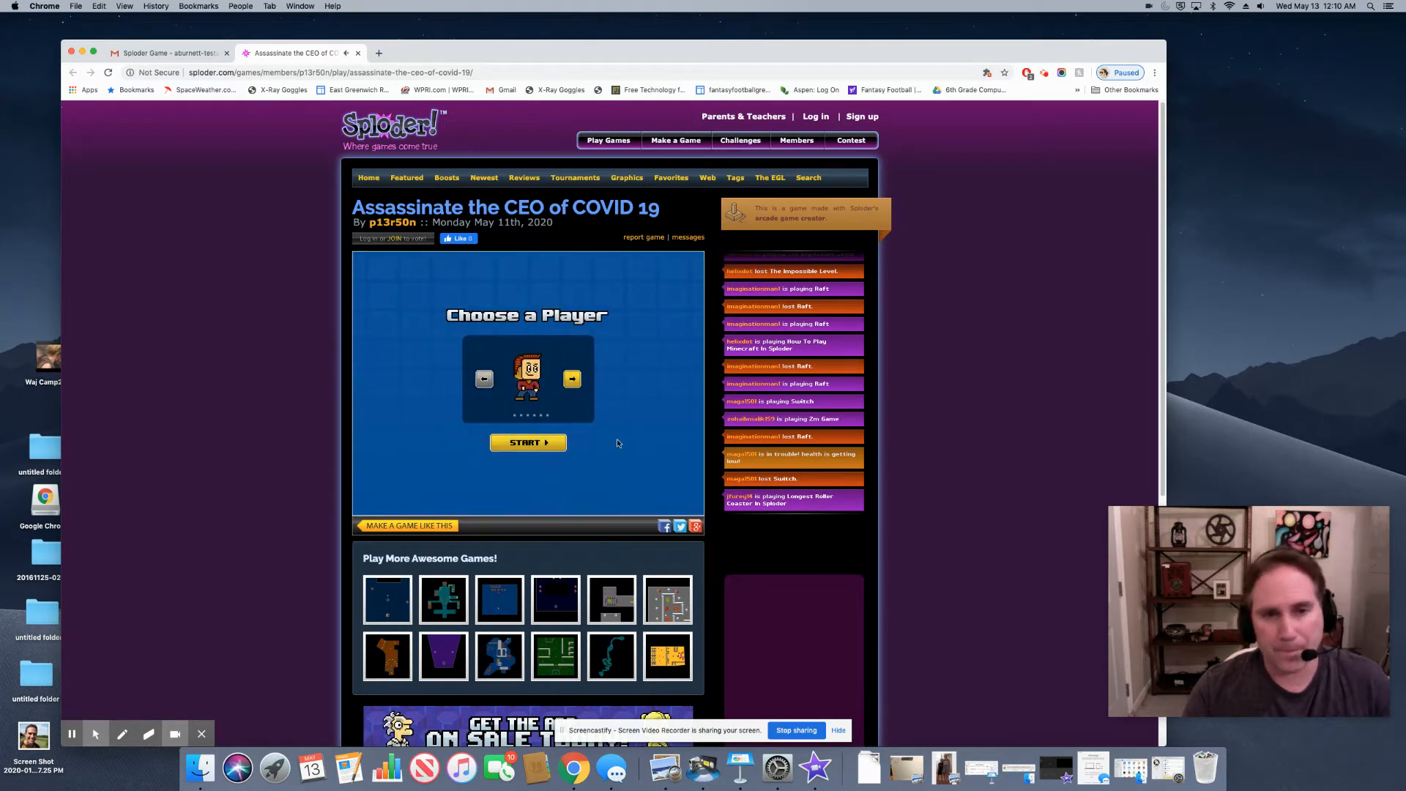
Switch to a different player, start Assassinate the CEO of COVID 19 and play to Game Over.
{"action": "left_click", "coordinate": [527, 442]}
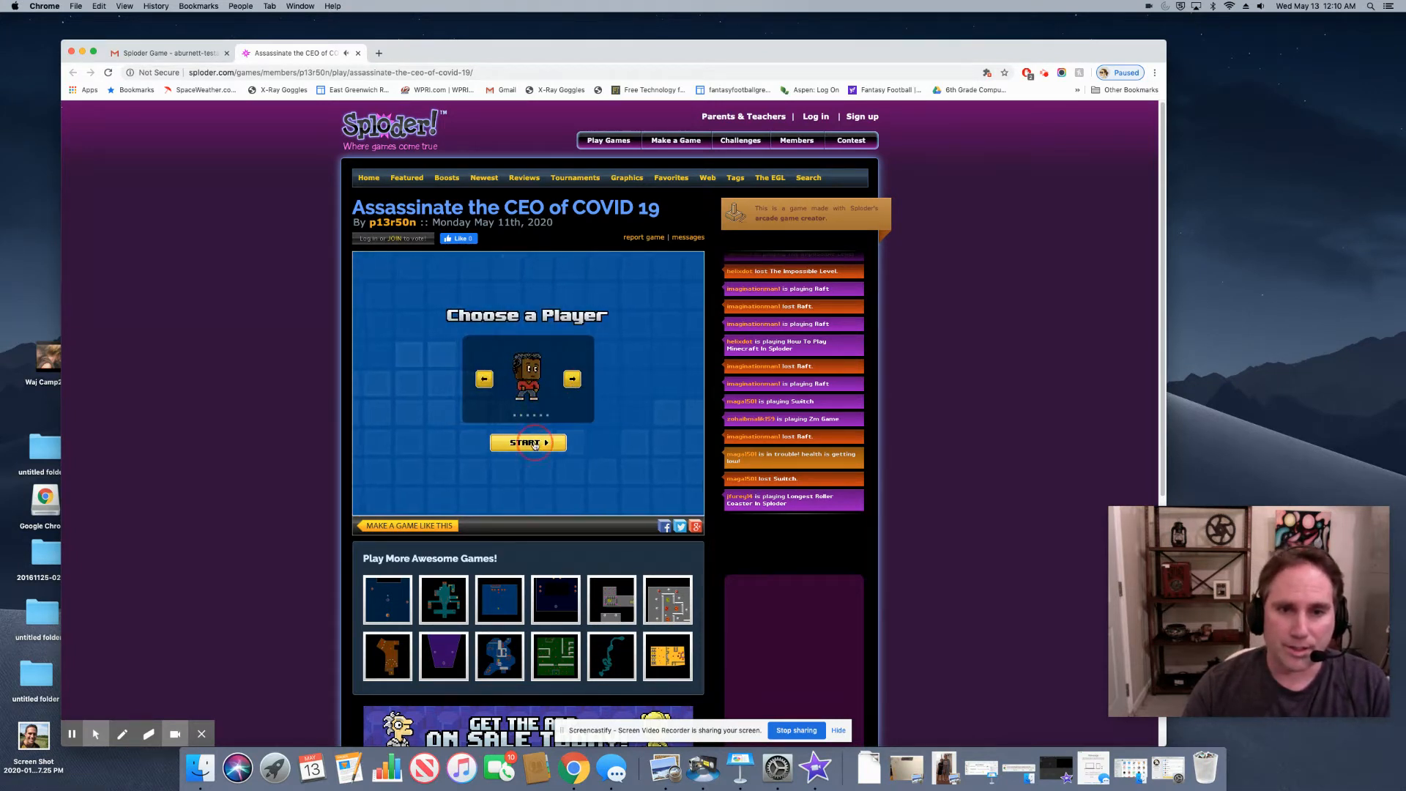
{"action": "left_click", "coordinate": [528, 442]}
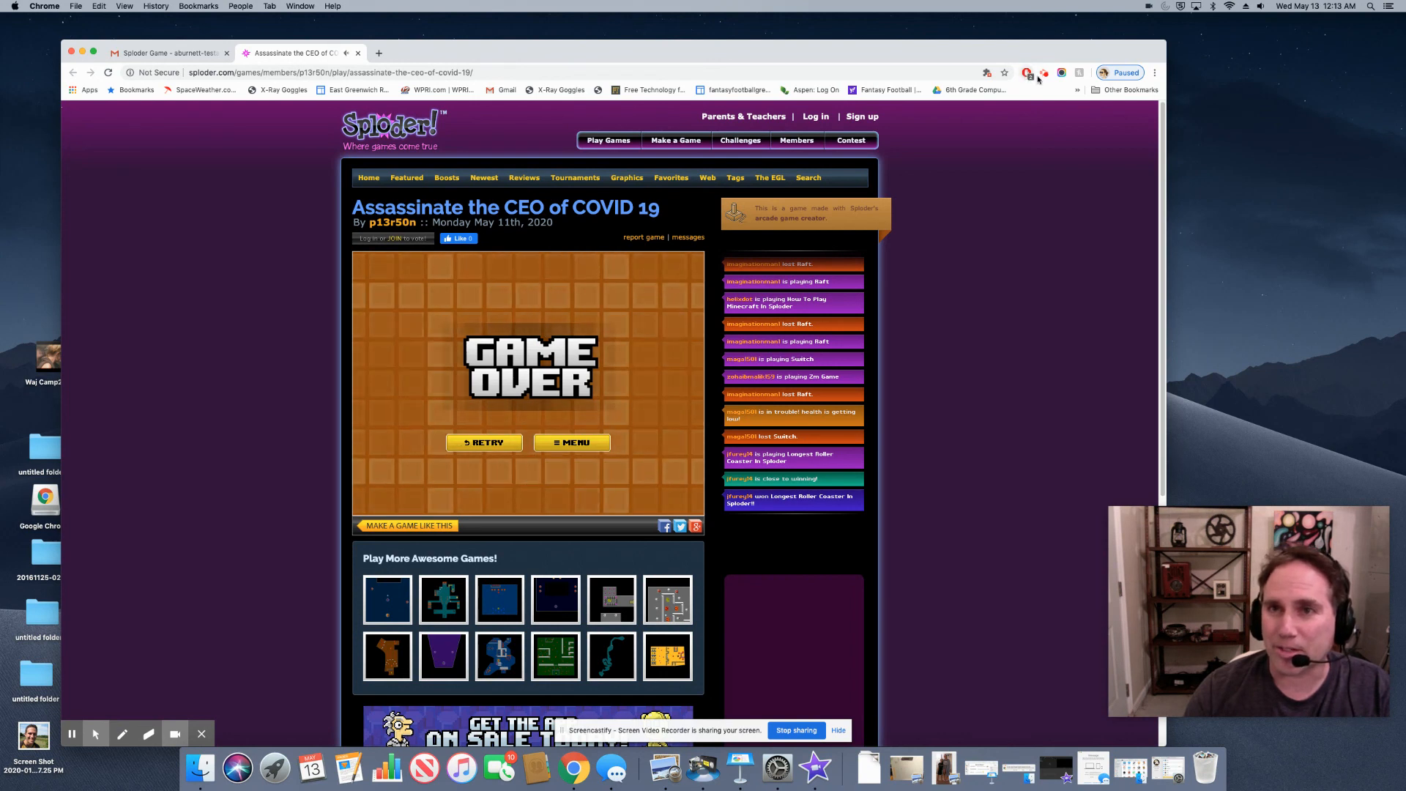
{"action": "left_click", "coordinate": [1031, 72]}
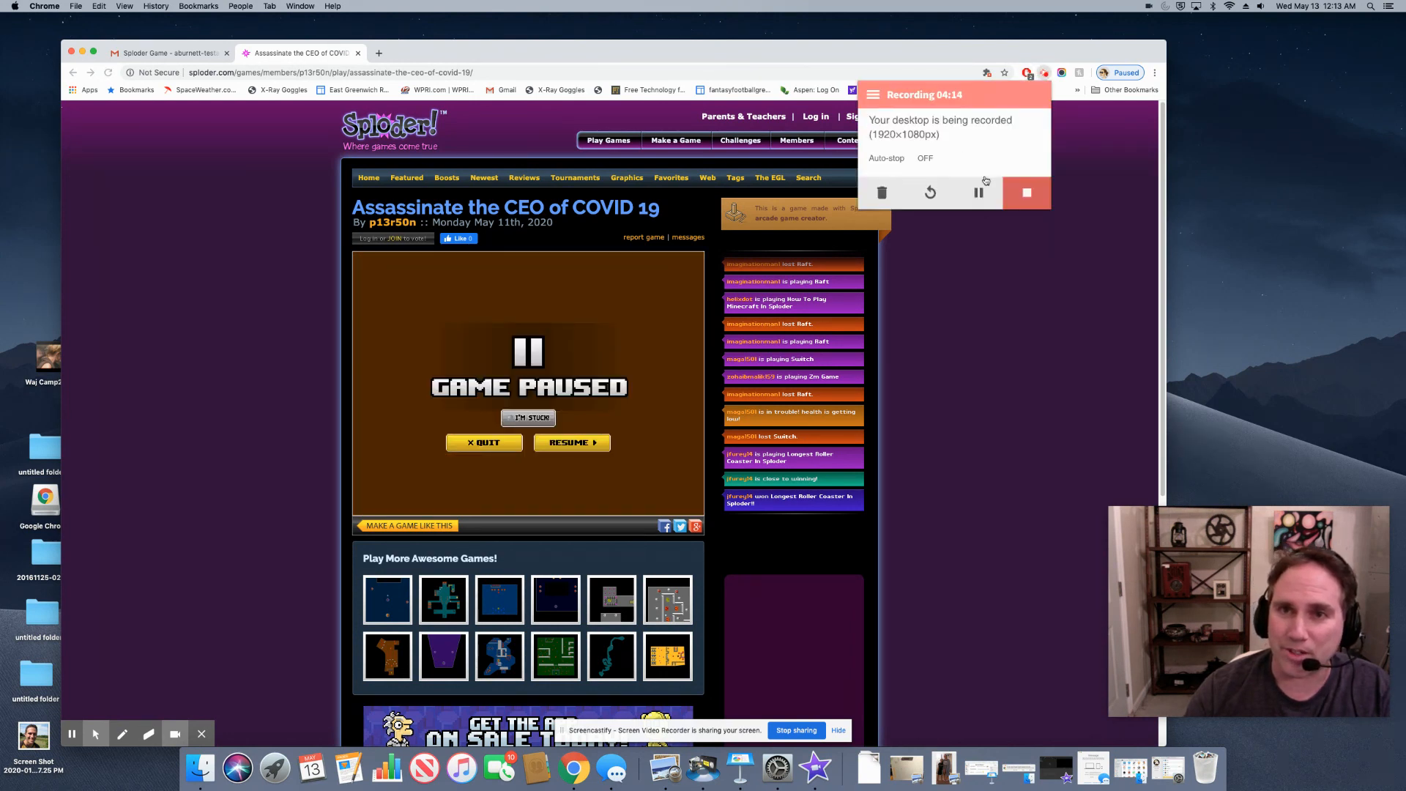